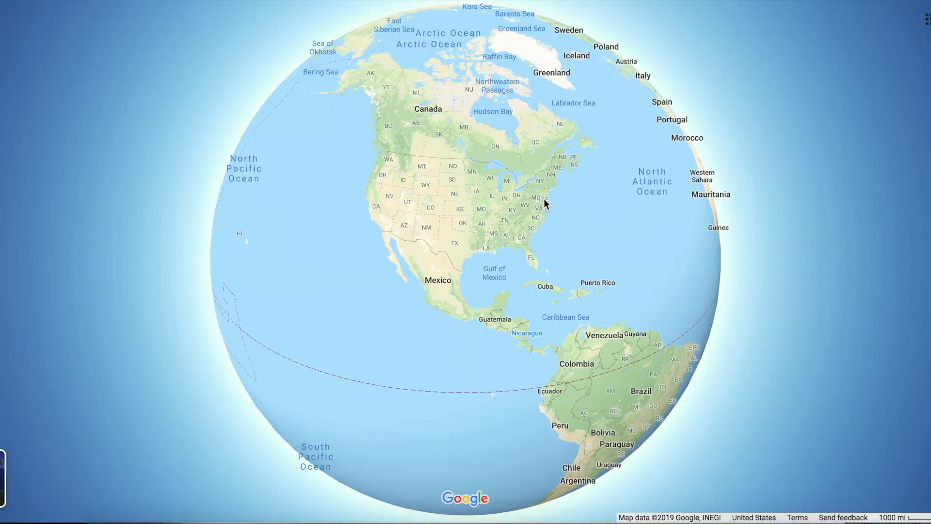
pyautogui.moveTo(589, 242)
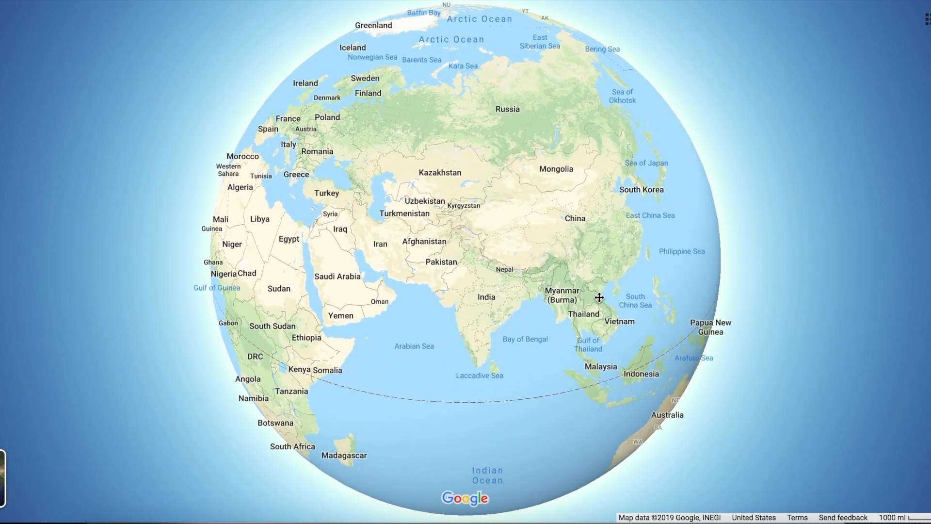
# Step: Rotate the Google Maps globe eastward from the Americas toward Africa and Asia
pyautogui.moveTo(599, 297); pyautogui.dragTo(490, 325)
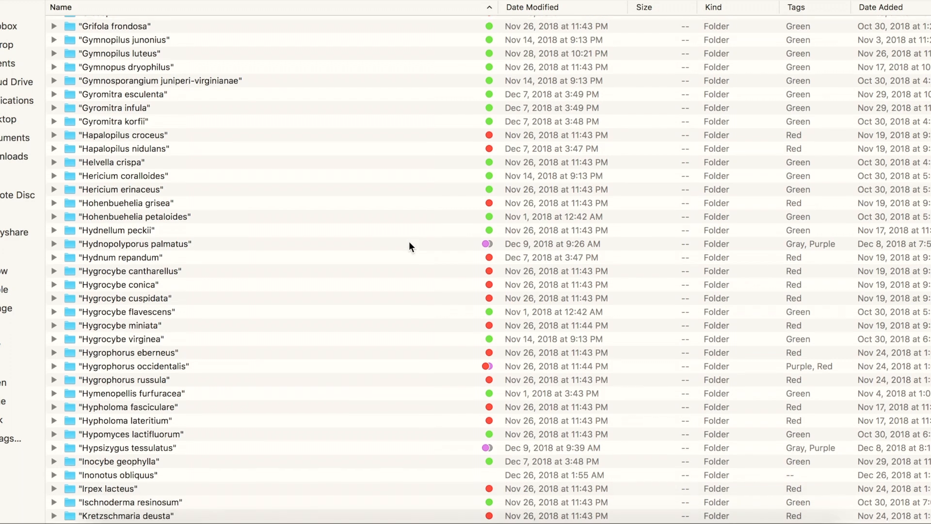
# Step: Scroll the tagged species folder list from Gyromitra down to the Lactarius entries
pyautogui.scroll(-3)
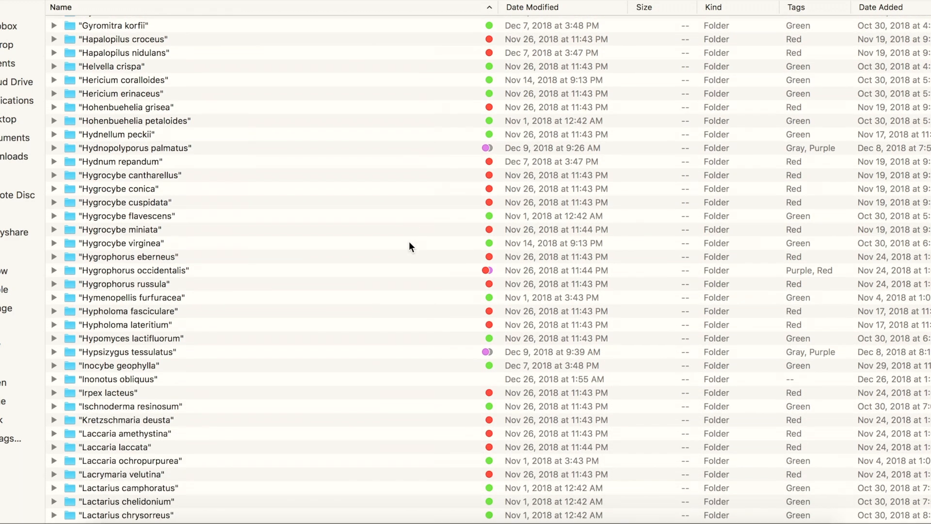
pyautogui.scroll(-3)
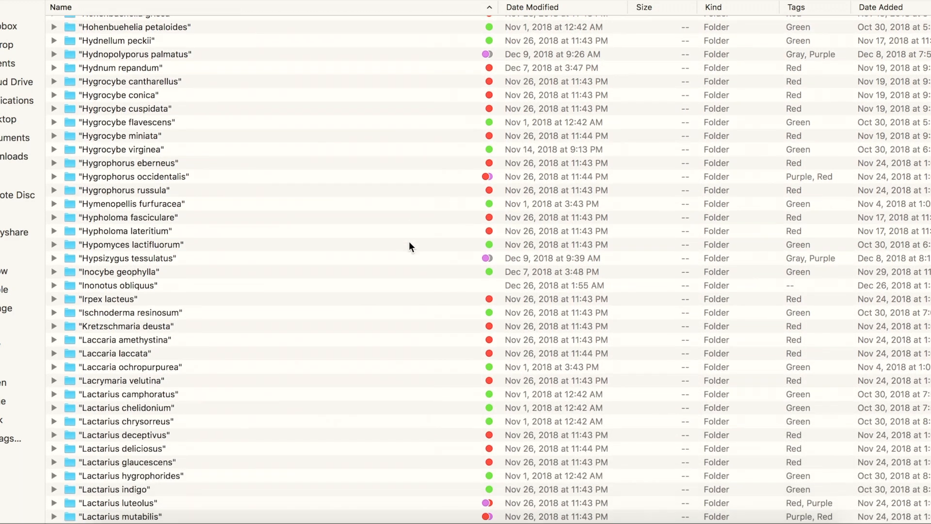
pyautogui.scroll(-3)
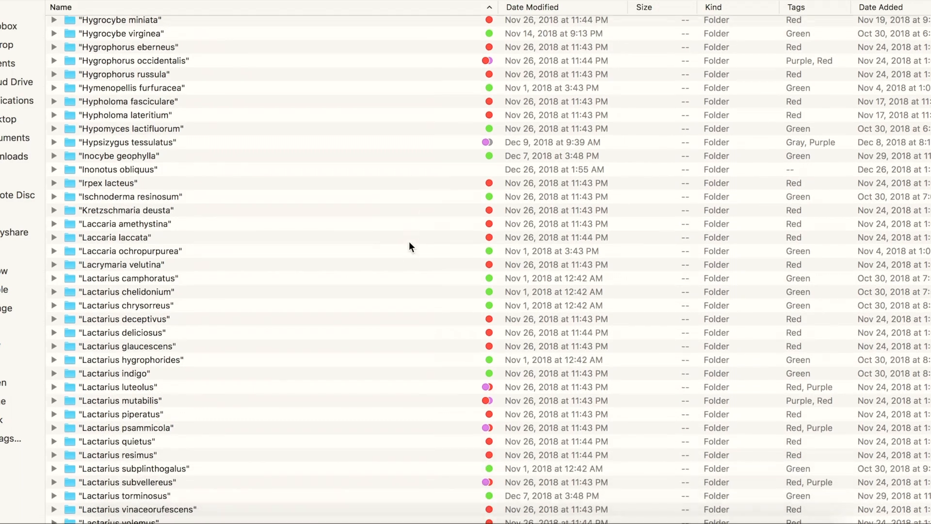
pyautogui.scroll(-3)
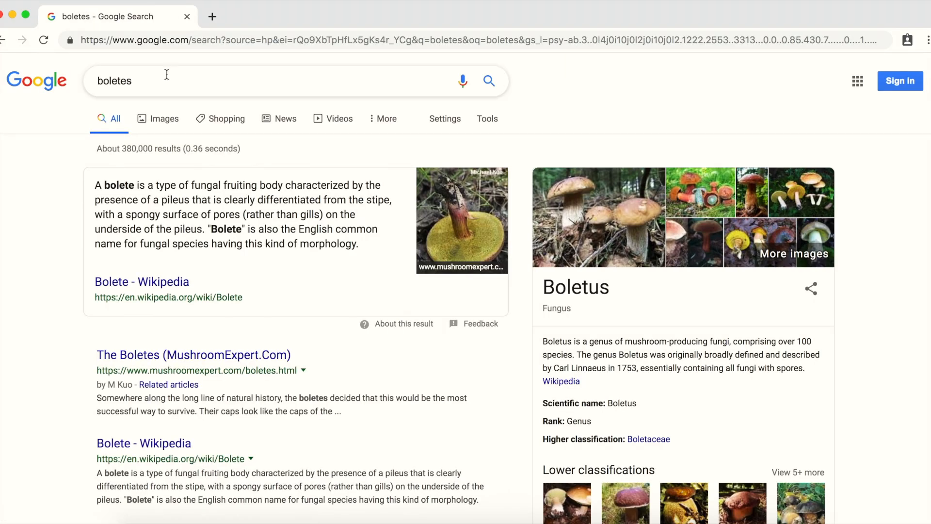
# Step: Switch the boletes search to Images and browse down the picture results
pyautogui.click(165, 119)
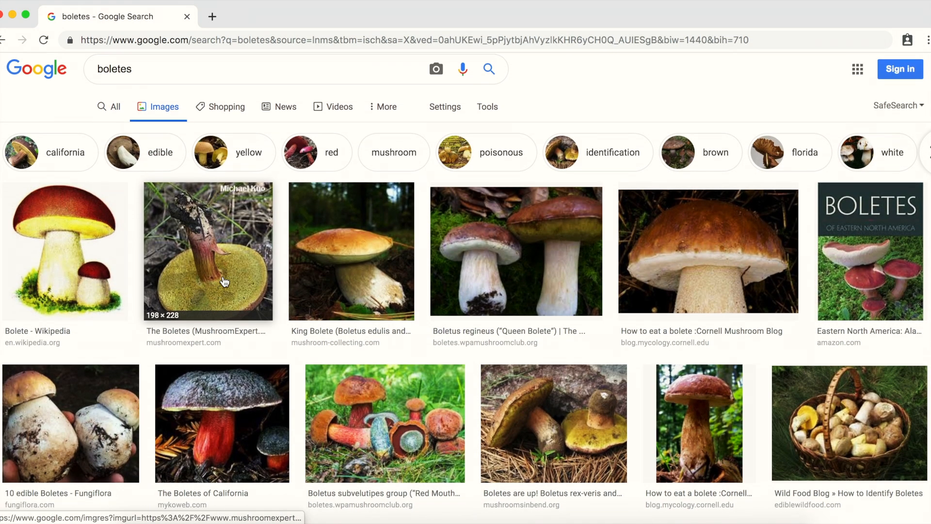
pyautogui.scroll(-3)
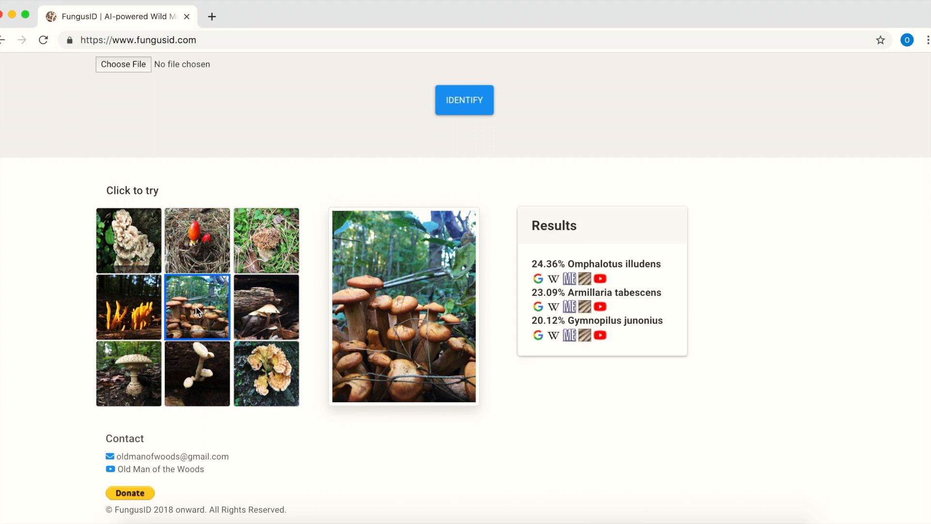
pyautogui.moveTo(534, 263)
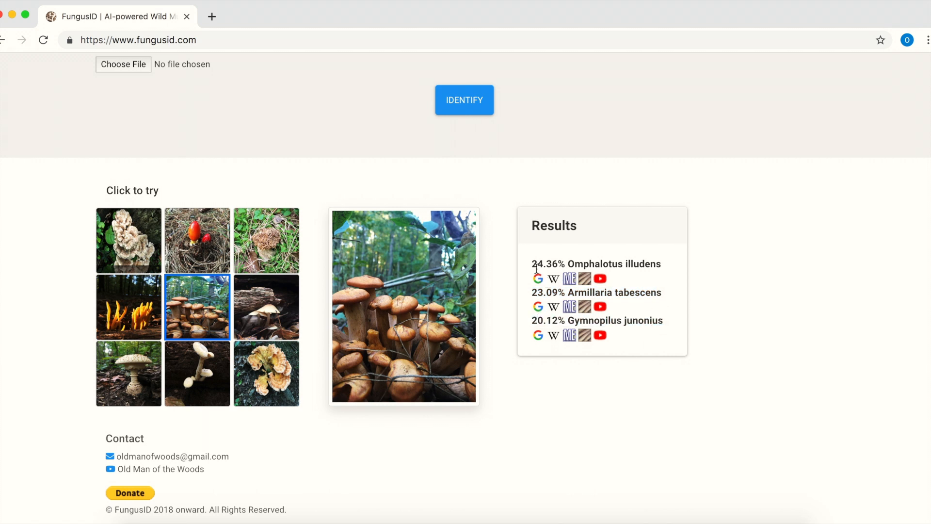
# Step: Look up the top match Omphalotus illudens (24.36%) on Google
pyautogui.click(123, 64)
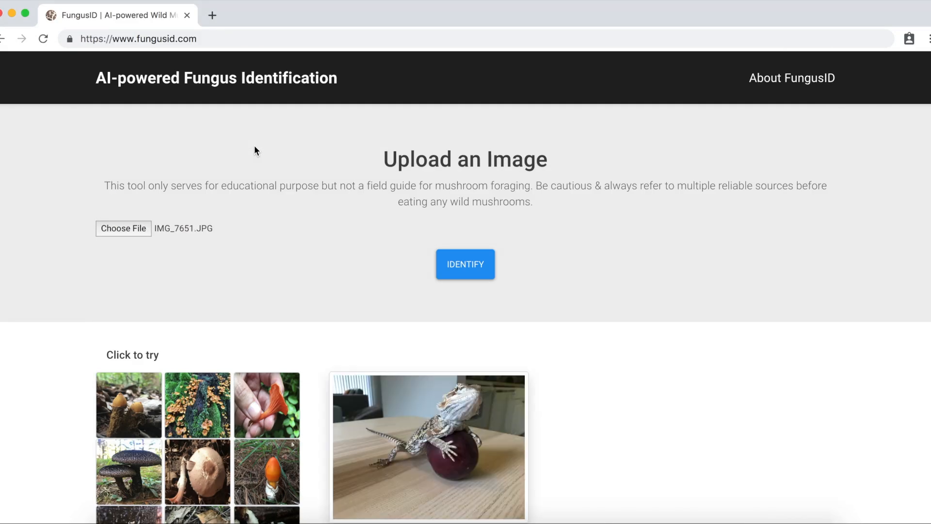
# Step: Identify the lizard photo and search Google images for its top match Russula mariae (18.06%)
pyautogui.click(465, 264)
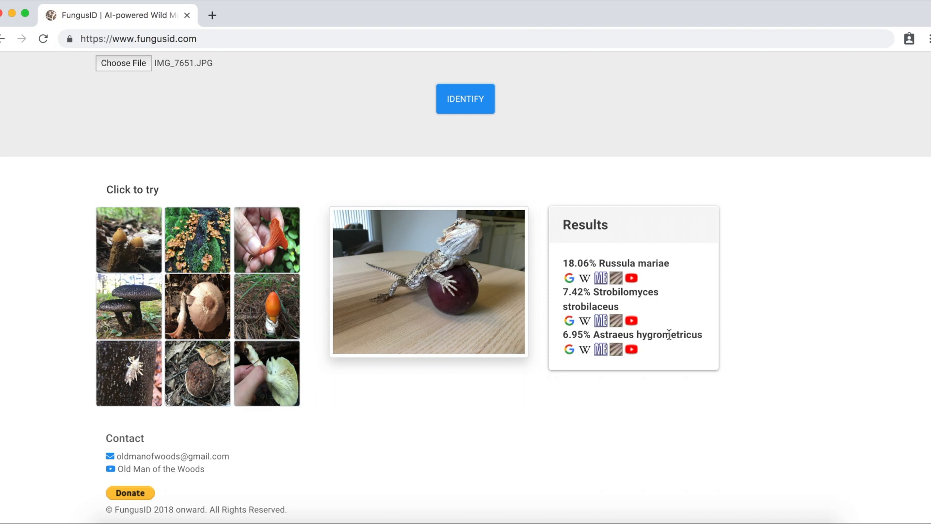
pyautogui.click(569, 277)
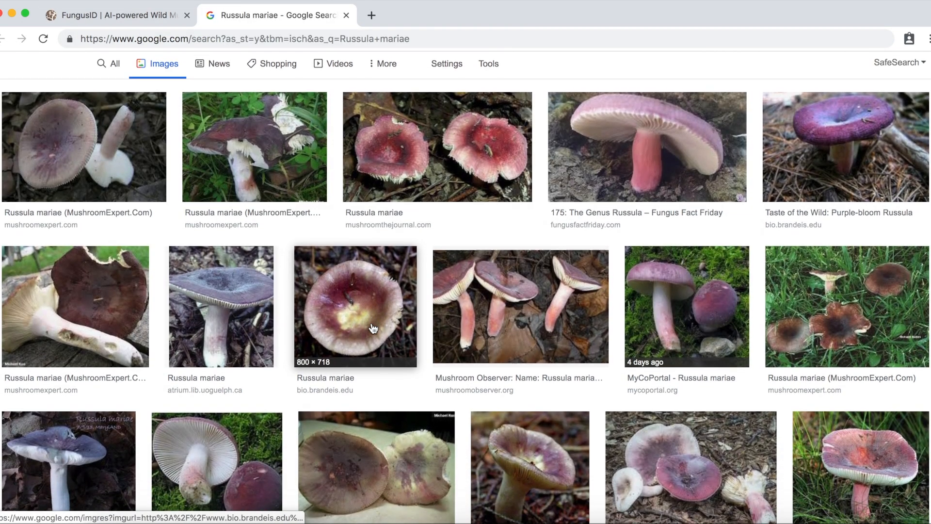